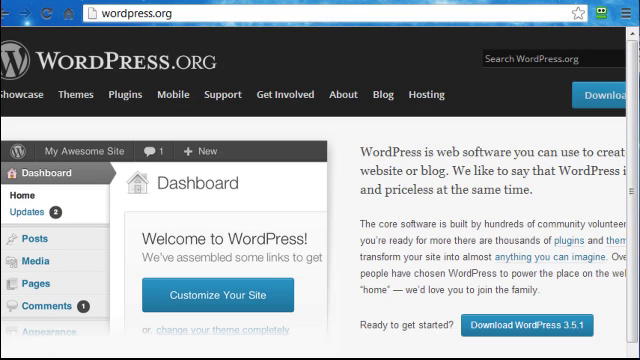
pyautogui.moveTo(334, 56)
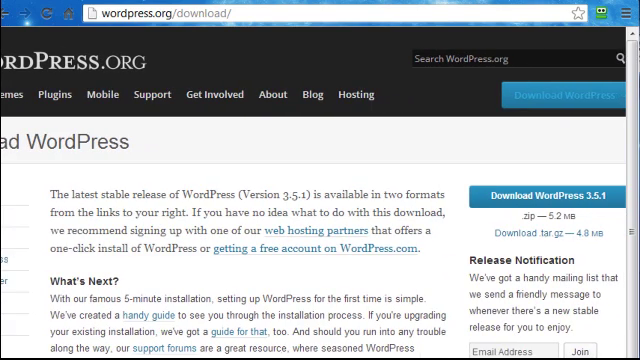
# Step: Start downloading the WordPress 3.5.1 zip from the WordPress.org download page
pyautogui.scroll(-3)
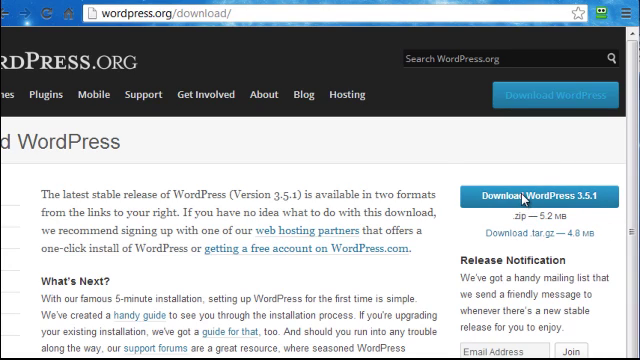
pyautogui.click(536, 194)
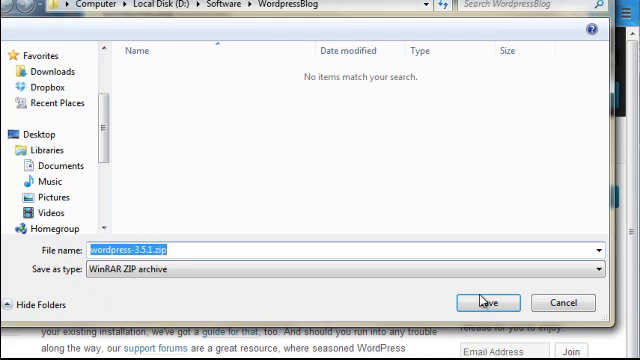
# Step: Save wordpress-3.5.1.zip into WordpressBlog and extract it there
pyautogui.click(486, 302)
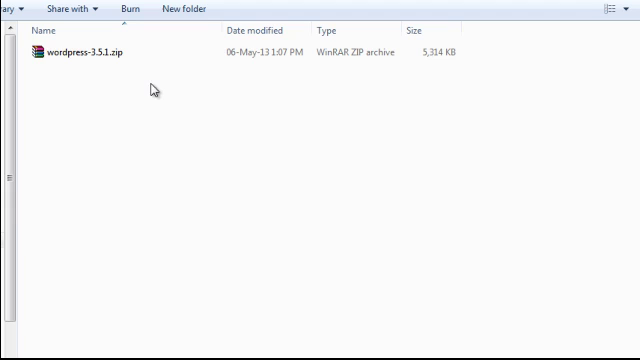
pyautogui.click(80, 56)
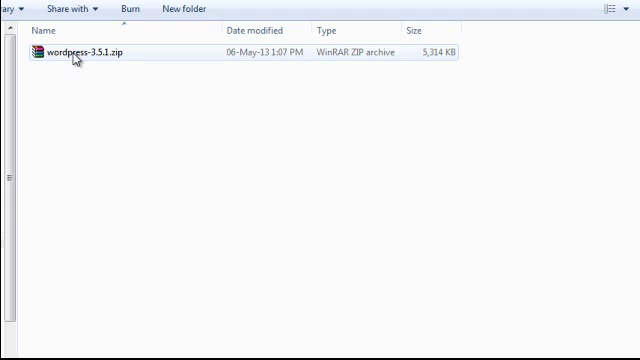
pyautogui.rightClick(72, 56)
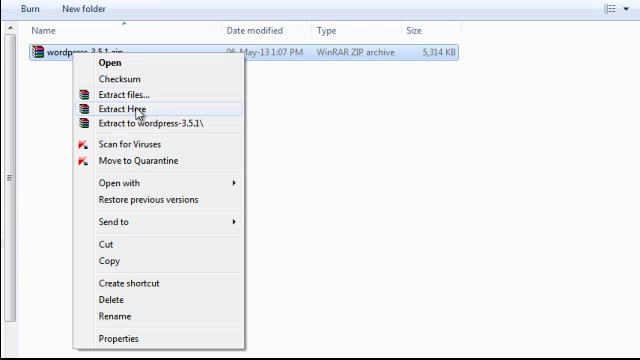
pyautogui.click(118, 108)
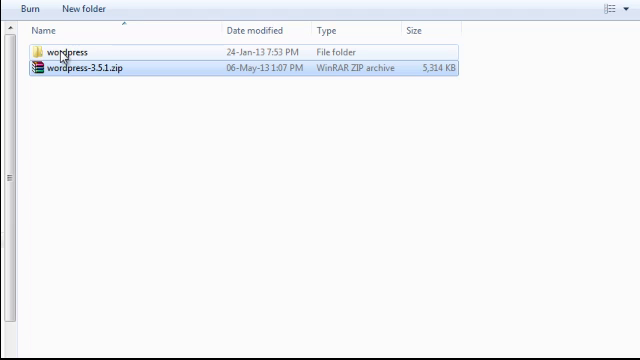
# Step: Open the extracted wordpress folder to view its files
pyautogui.click(64, 52)
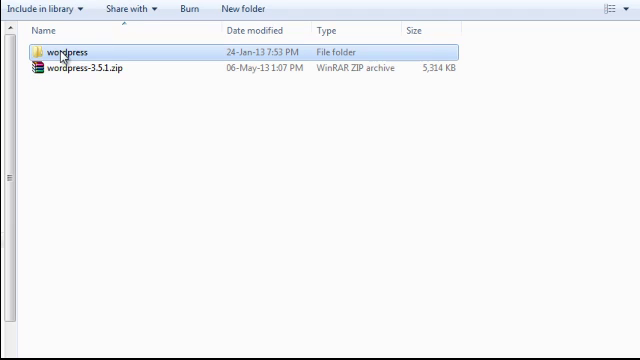
pyautogui.doubleClick(68, 52)
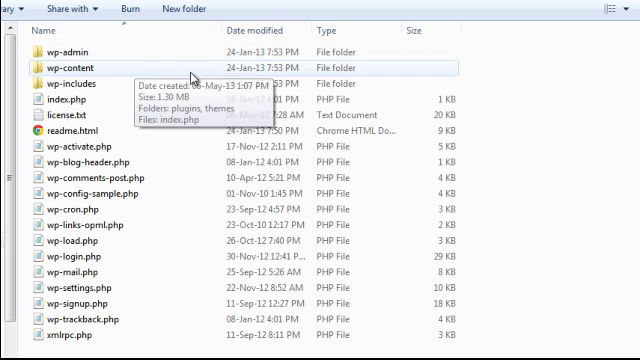
pyautogui.scroll(3)
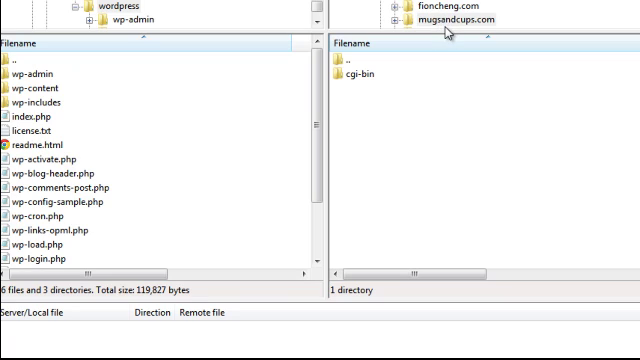
pyautogui.moveTo(444, 32)
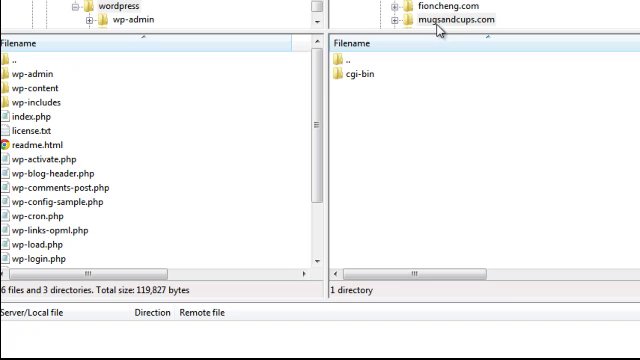
pyautogui.moveTo(396, 148)
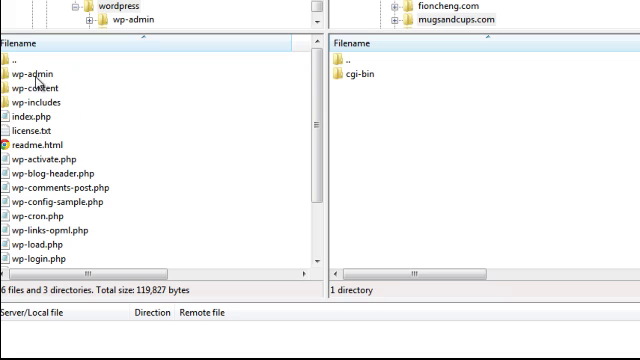
pyautogui.scroll(-3)
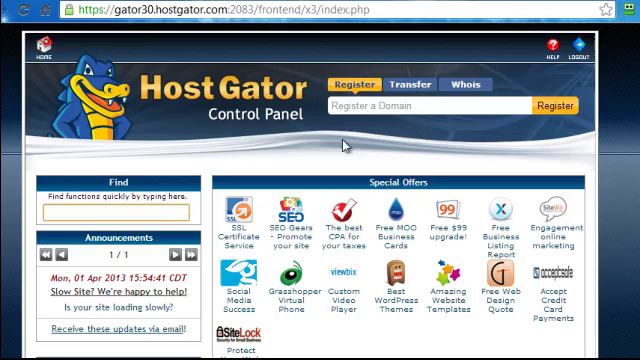
# Step: Go to the MySQL Databases page from the cPanel Databases section
pyautogui.scroll(-3)
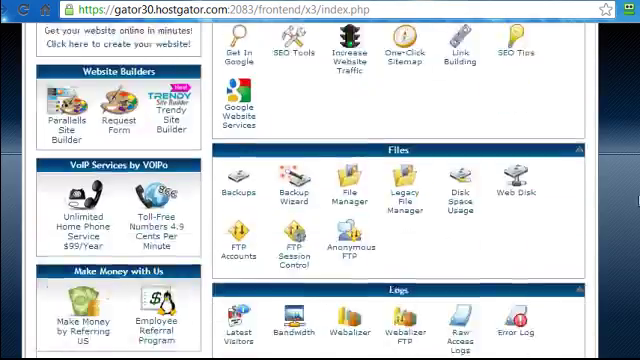
pyautogui.scroll(-3)
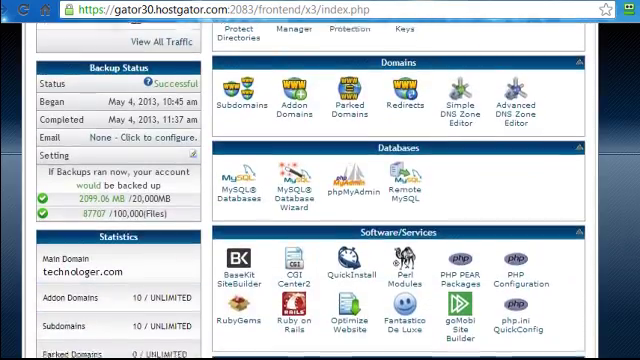
pyautogui.scroll(-3)
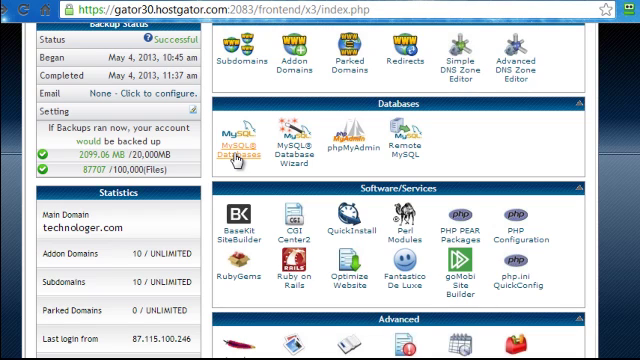
pyautogui.click(232, 140)
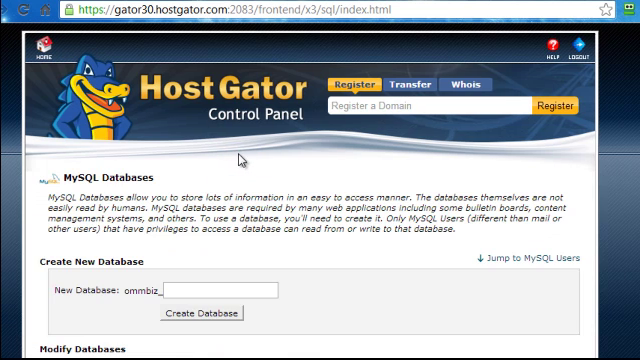
pyautogui.moveTo(496, 196)
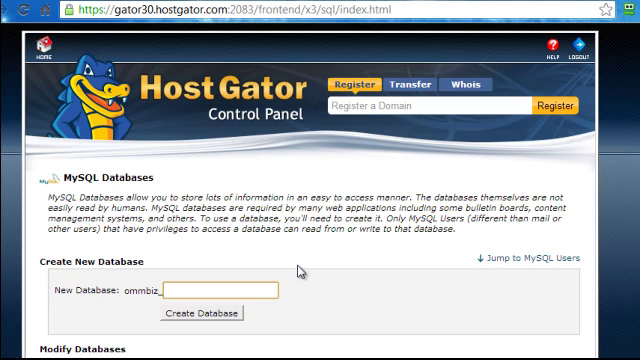
# Step: Create a new database named mugsdb (ommbiz_mugsdb) and return to the MySQL page
pyautogui.write('mugs')
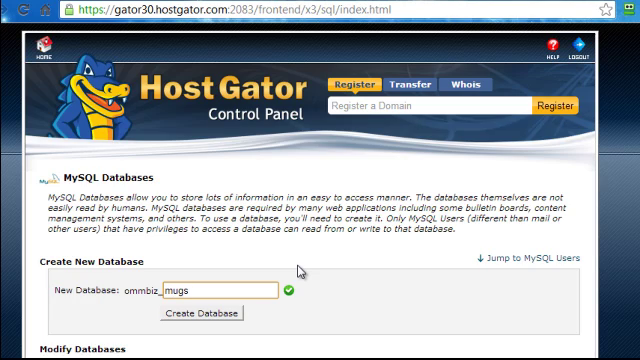
pyautogui.write('db')
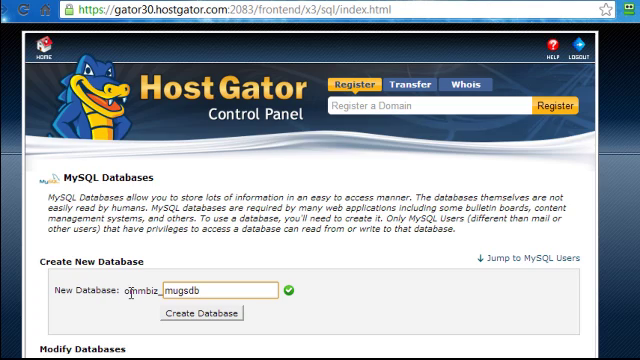
pyautogui.doubleClick(140, 292)
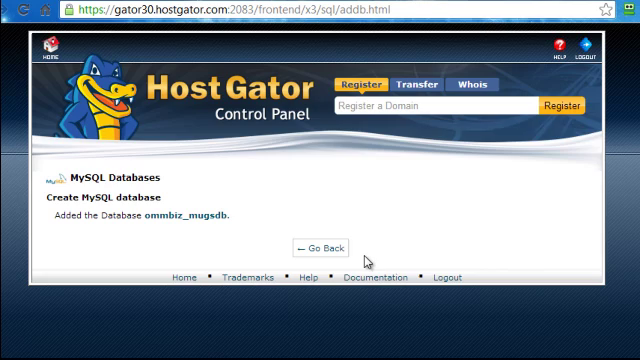
pyautogui.moveTo(148, 232)
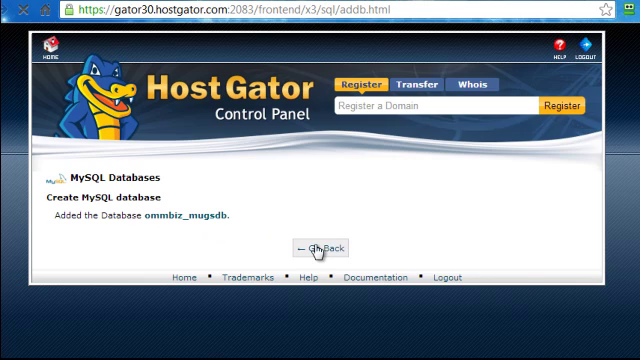
pyautogui.click(326, 248)
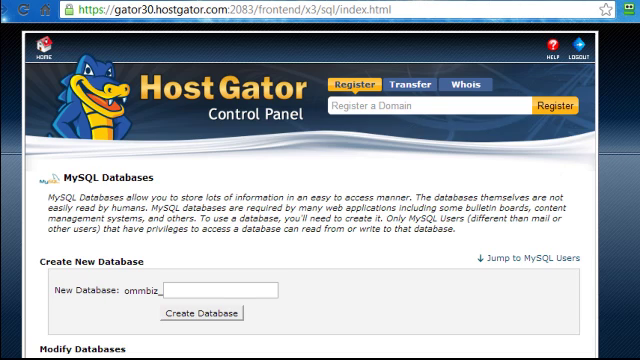
# Step: Under Add New User, enter mugsuser as the new MySQL username
pyautogui.scroll(-3)
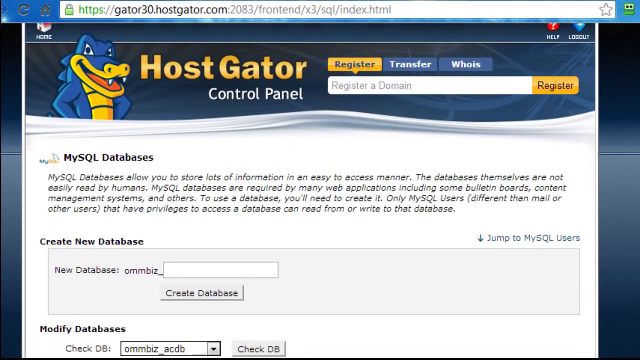
pyautogui.scroll(-3)
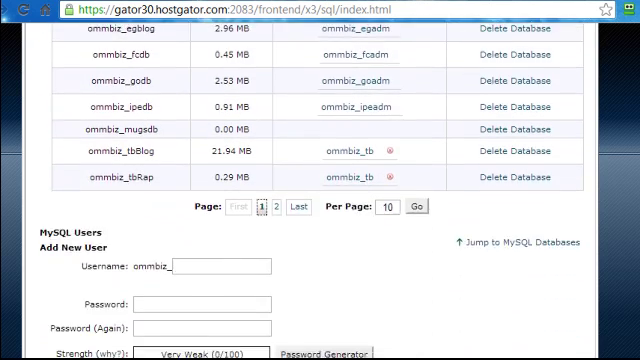
pyautogui.scroll(-3)
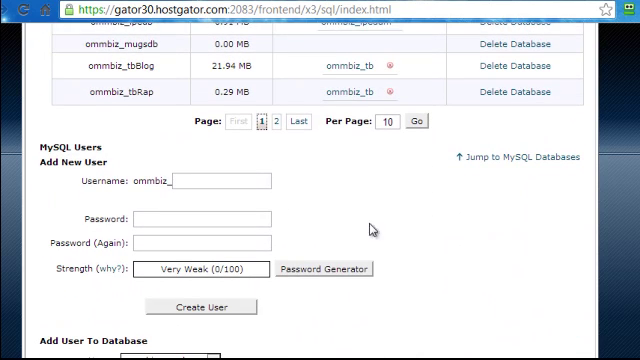
pyautogui.click(190, 180)
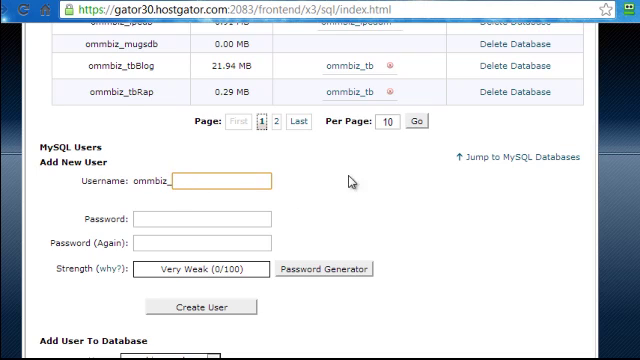
pyautogui.scroll(-3)
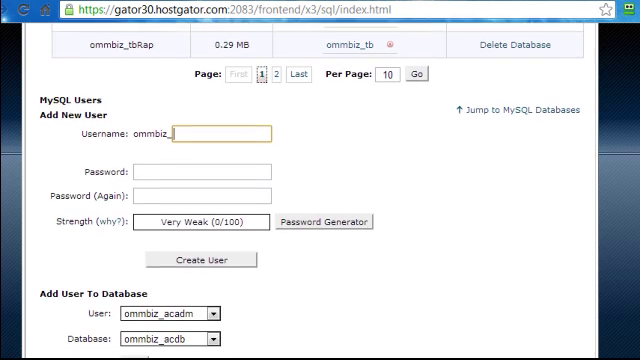
pyautogui.scroll(-3)
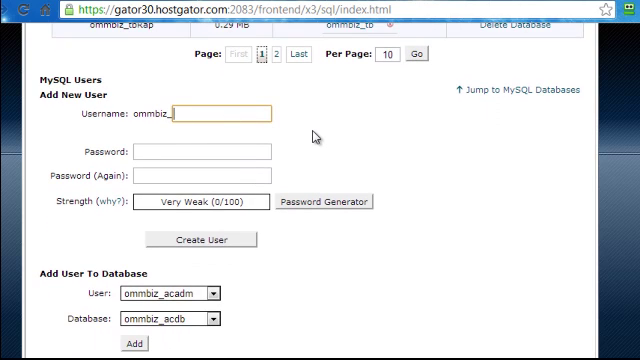
pyautogui.write('mugsuser')
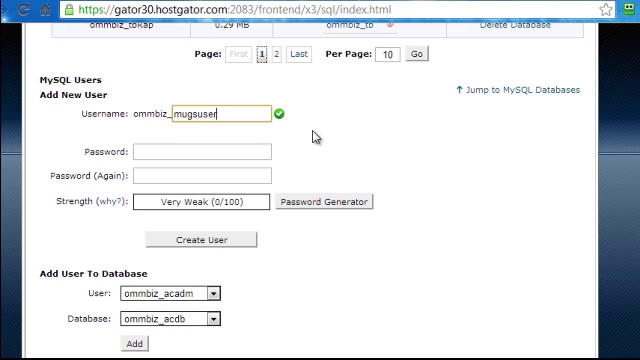
# Step: Enter a strong password and create the ommbiz_mugsuser user
pyautogui.click(204, 154)
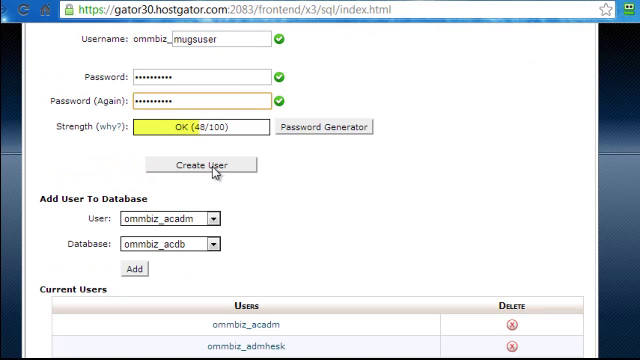
pyautogui.click(204, 164)
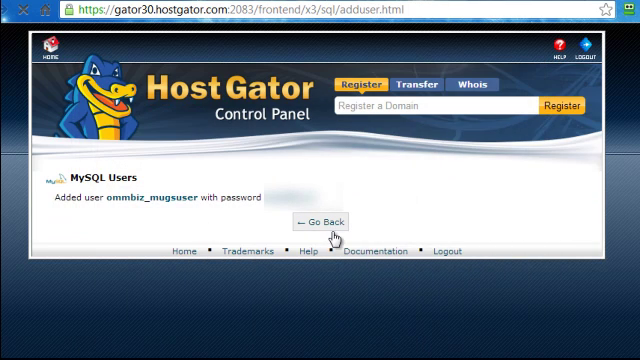
# Step: Back on the MySQL page, choose ommbiz_mugsuser and ommbiz_mugsdb under Add User To Database
pyautogui.click(338, 220)
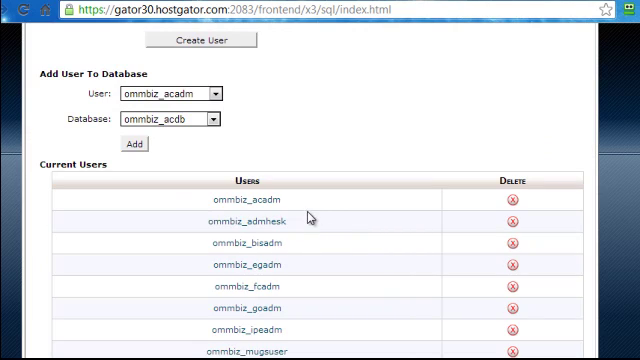
pyautogui.moveTo(232, 140)
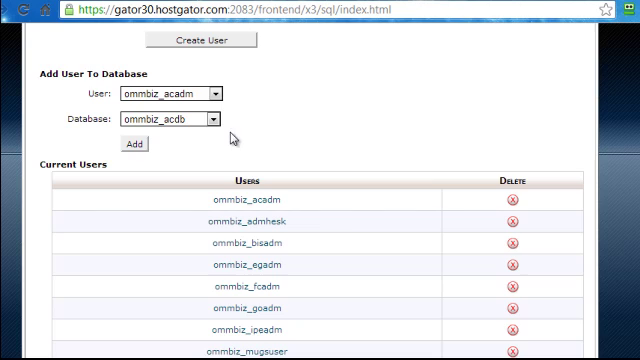
pyautogui.click(208, 96)
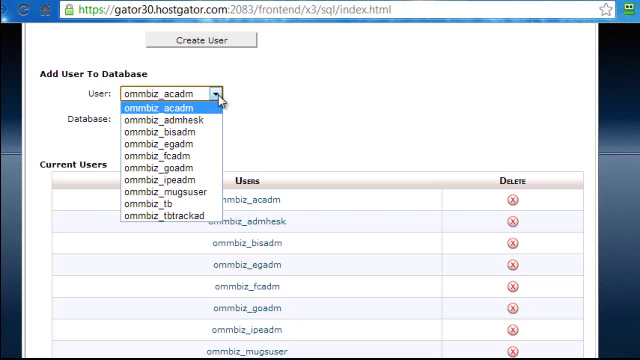
pyautogui.moveTo(156, 192)
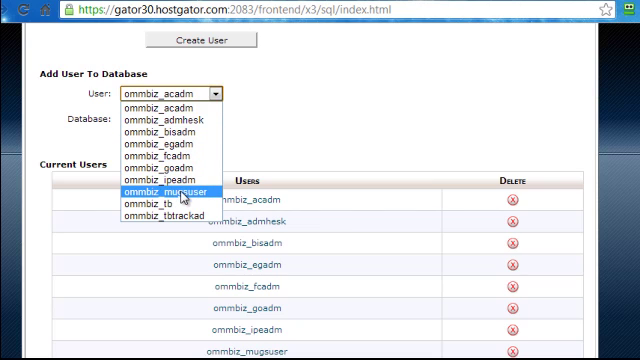
pyautogui.click(170, 192)
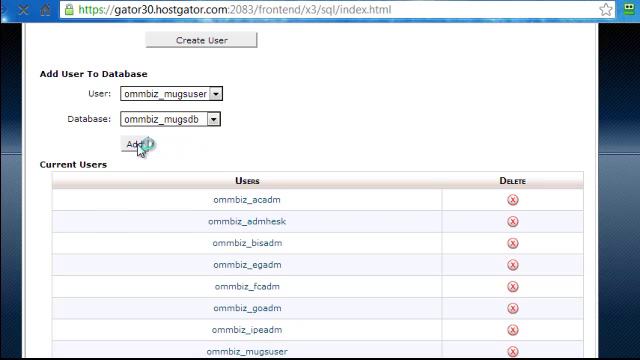
# Step: Add the user to the database with ALL PRIVILEGES and save the changes
pyautogui.click(136, 142)
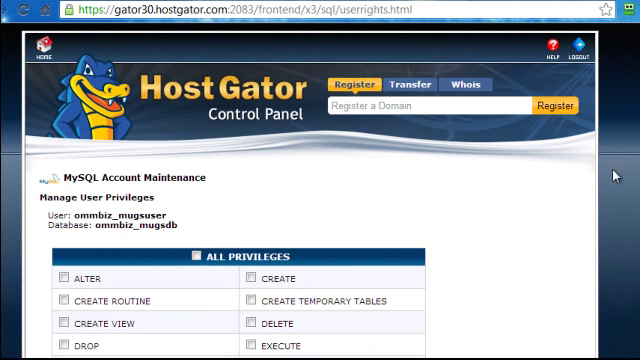
pyautogui.scroll(-3)
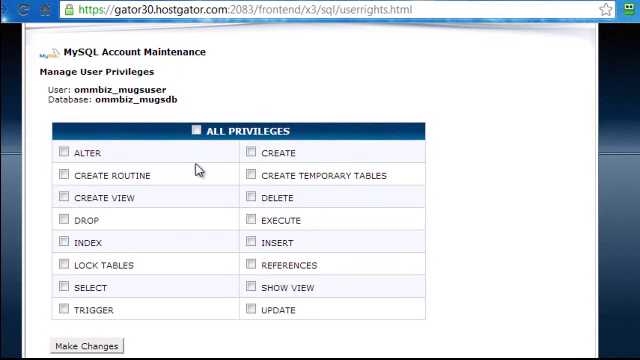
pyautogui.moveTo(544, 214)
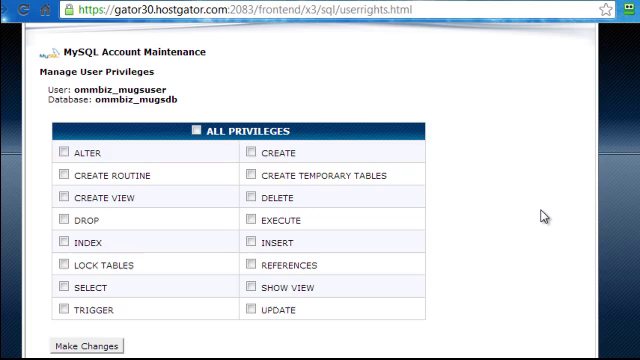
pyautogui.moveTo(248, 112)
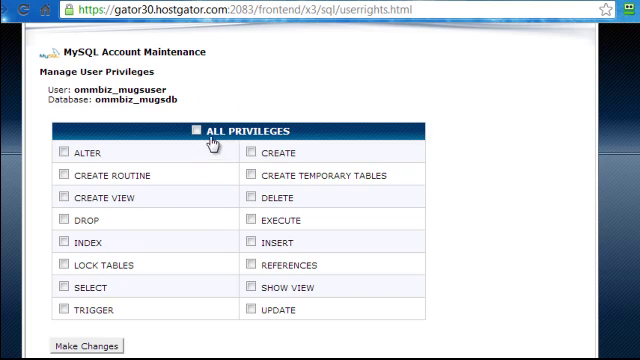
pyautogui.click(196, 132)
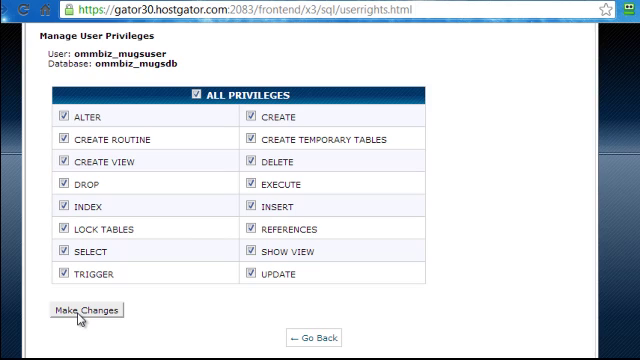
pyautogui.click(86, 310)
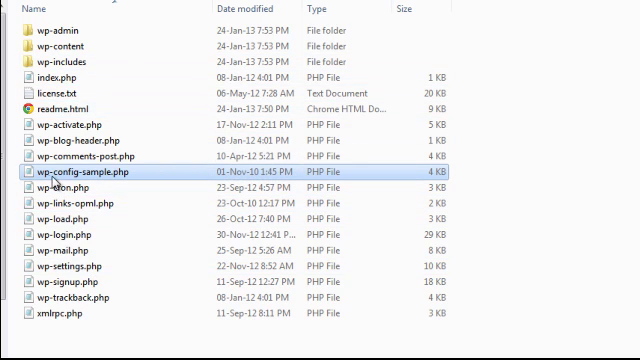
pyautogui.moveTo(50, 190)
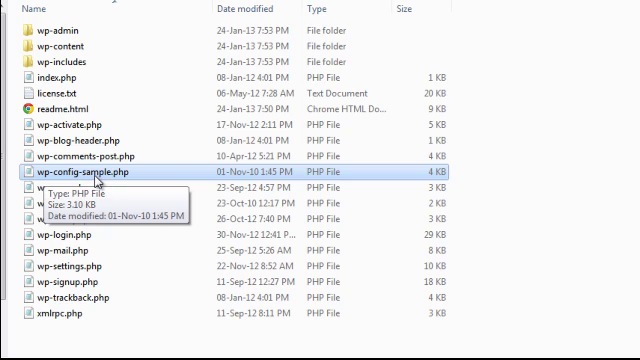
pyautogui.moveTo(84, 176)
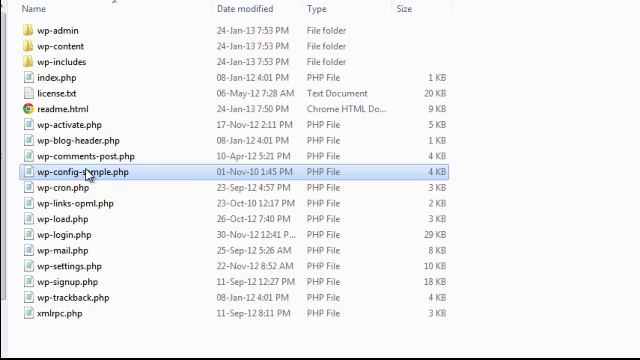
# Step: Rename wp-config-sample.php to wp-config.php and open it in a text editor
pyautogui.rightClick(84, 172)
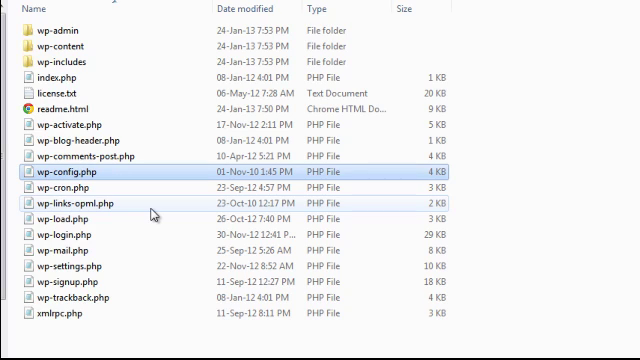
pyautogui.moveTo(56, 180)
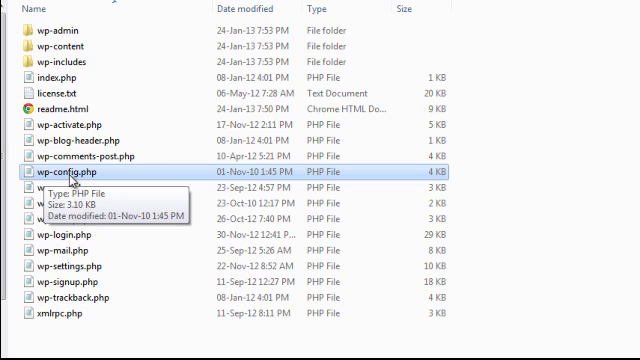
pyautogui.rightClick(76, 172)
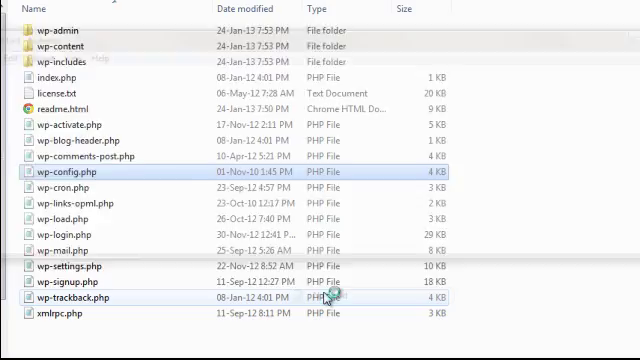
pyautogui.doubleClick(68, 176)
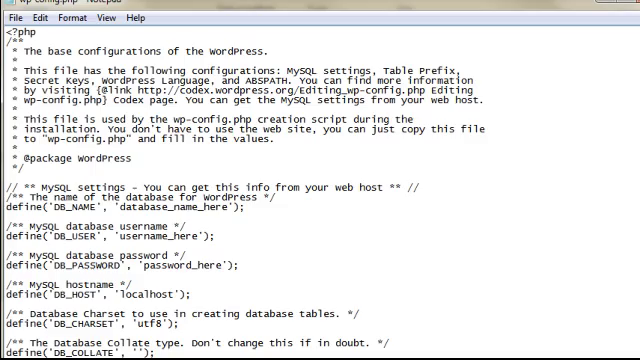
# Step: Set DB_NAME in wp-config.php to ommbiz_mugsdb
pyautogui.scroll(-3)
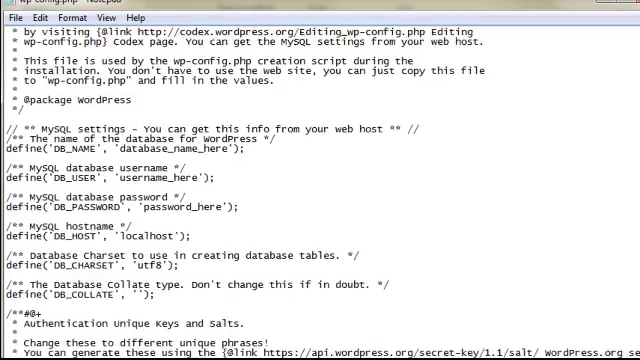
pyautogui.scroll(-3)
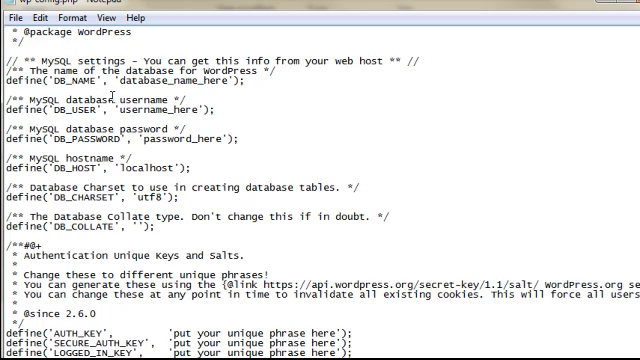
pyautogui.doubleClick(136, 102)
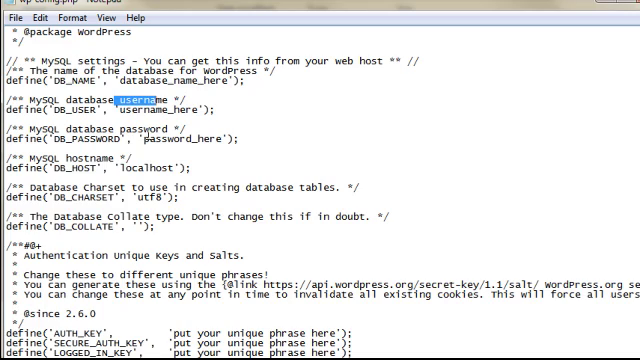
pyautogui.doubleClick(174, 144)
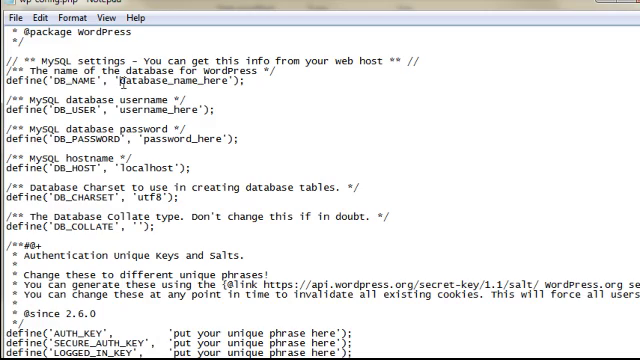
pyautogui.doubleClick(160, 84)
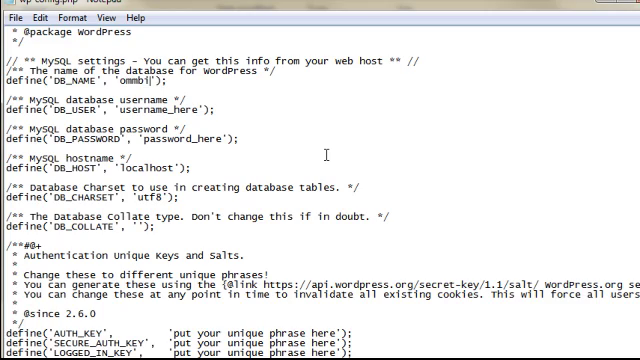
pyautogui.write('z_')
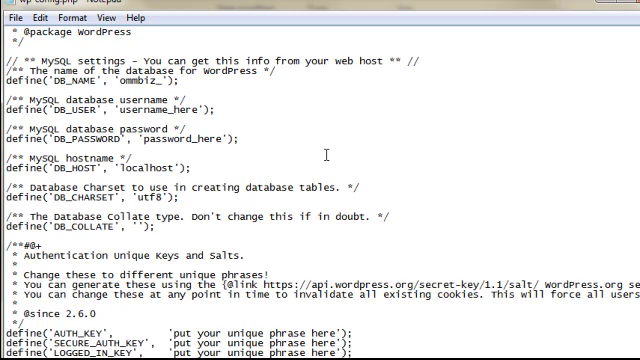
pyautogui.write('mugs')
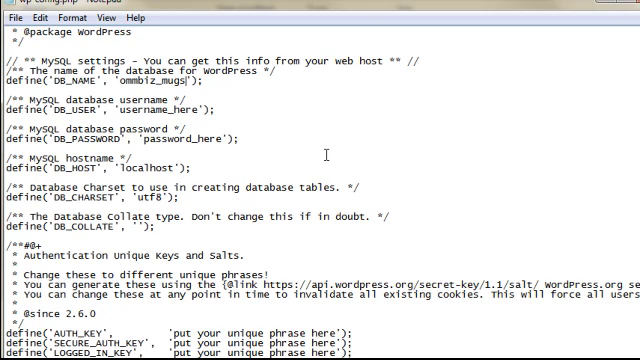
pyautogui.write('db')
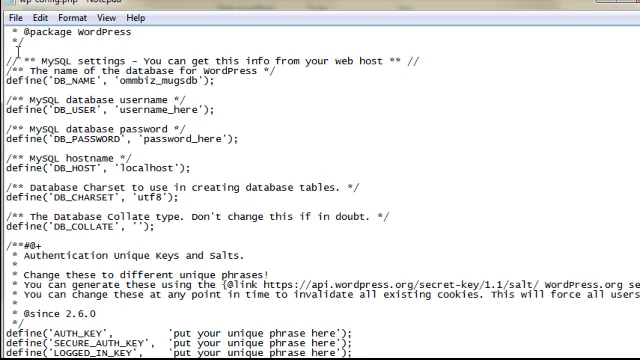
# Step: Set DB_USER to the ommbiz user and fill in DB_PASSWORD
pyautogui.doubleClick(150, 102)
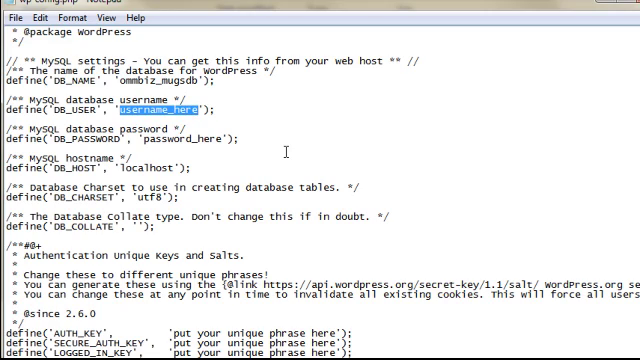
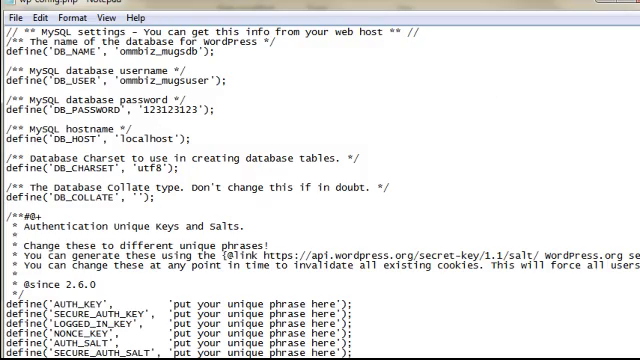
pyautogui.scroll(-3)
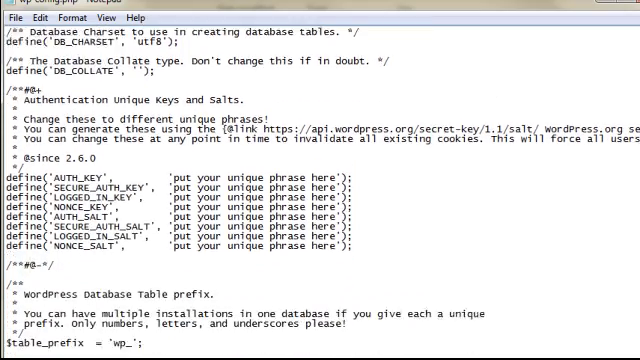
# Step: Select and copy the api.wordpress.org secret-key URL from the Authentication Unique Keys section
pyautogui.scroll(-3)
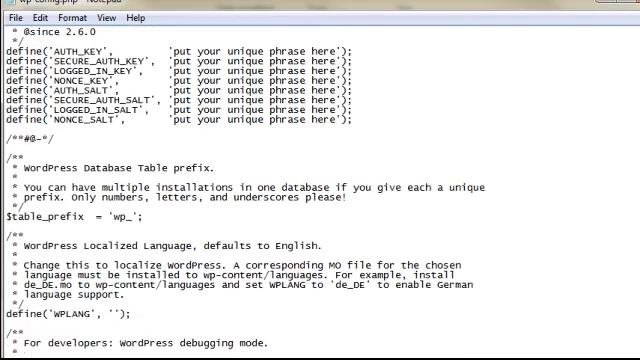
pyautogui.scroll(3)
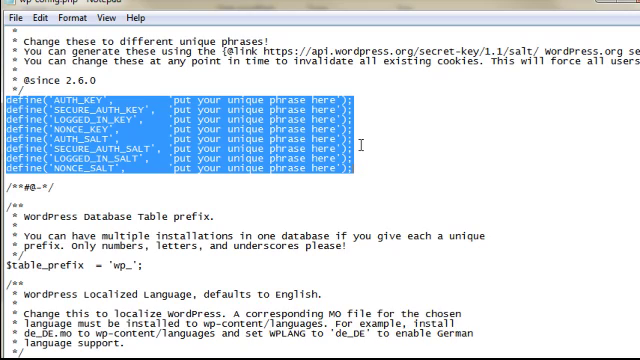
pyautogui.click(360, 144)
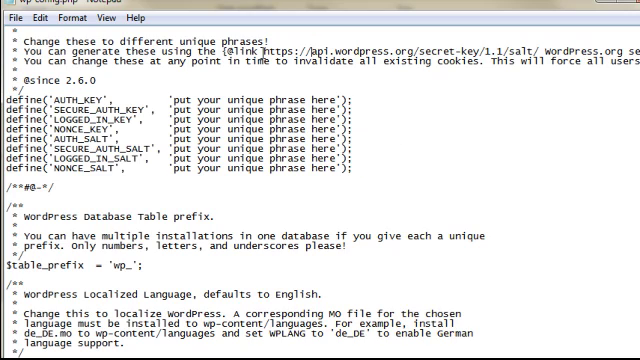
pyautogui.doubleClick(360, 52)
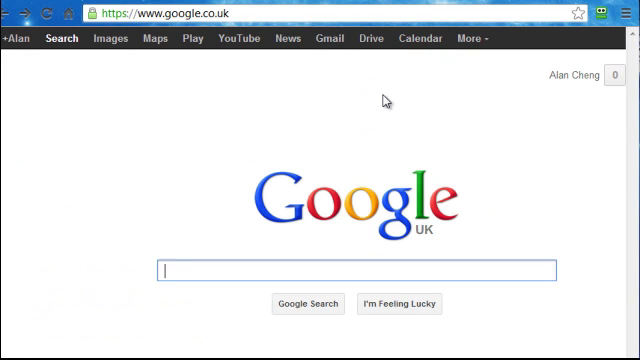
pyautogui.moveTo(228, 60)
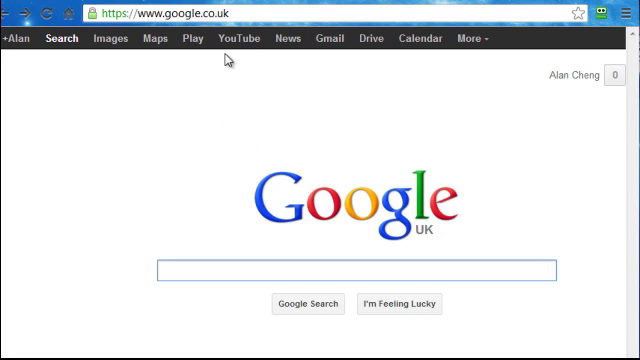
# Step: Load the secret-key generator in Chrome and reload it for a fresh set of keys
pyautogui.click(200, 12)
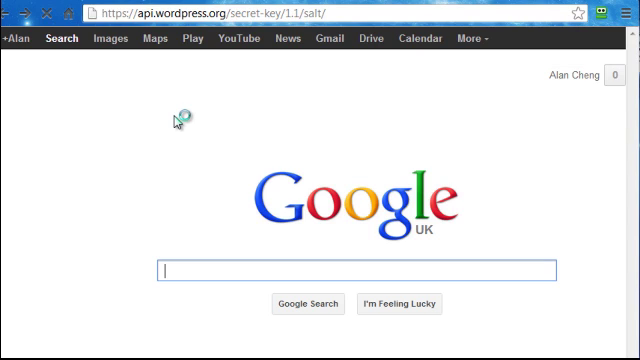
pyautogui.press('Return')
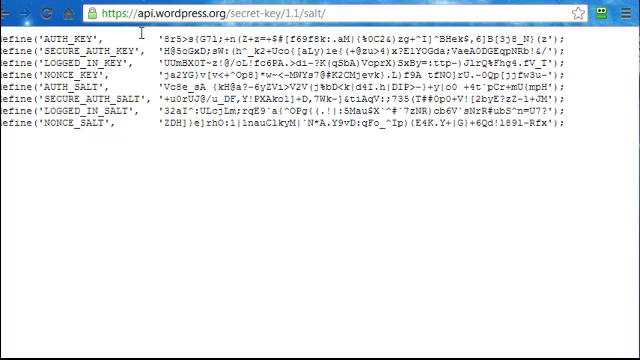
pyautogui.click(44, 12)
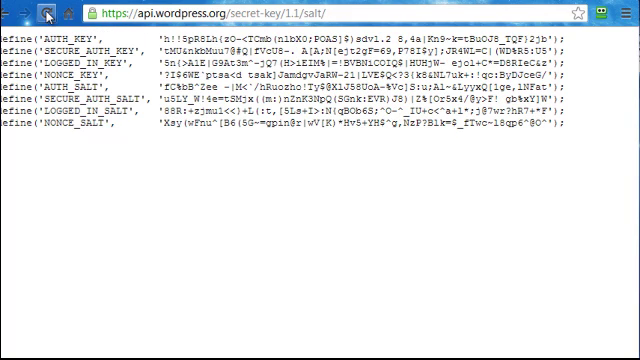
pyautogui.click(46, 12)
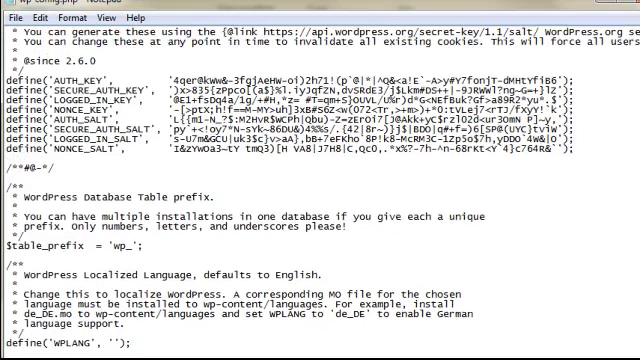
# Step: Change the $table_prefix value in wp-config.php from wp_ to a custom prefix
pyautogui.scroll(-3)
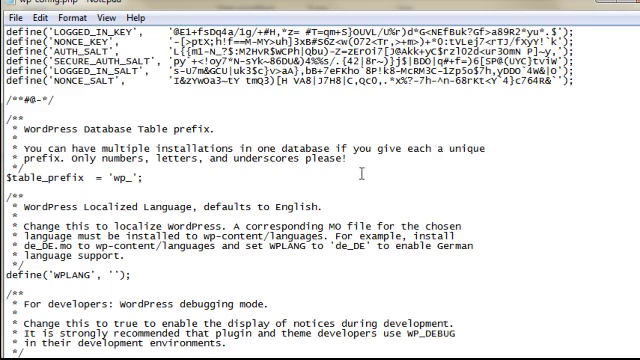
pyautogui.doubleClick(70, 184)
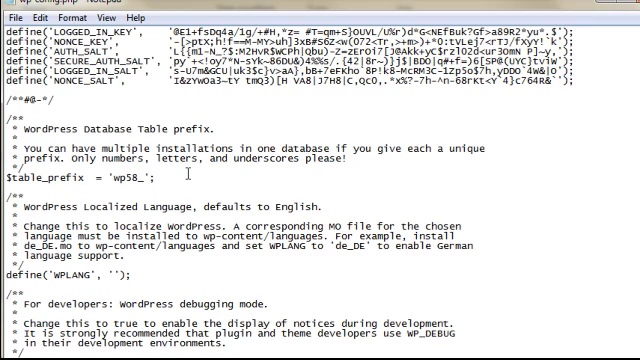
pyautogui.write('a')
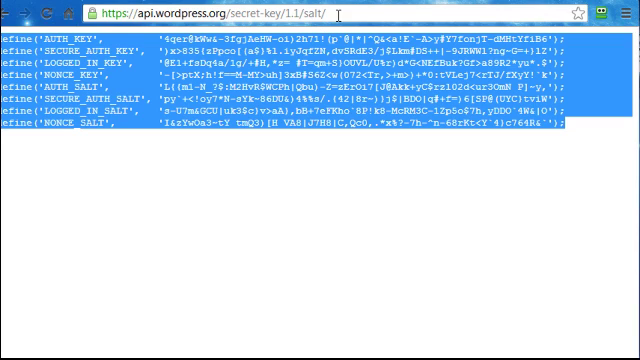
pyautogui.moveTo(90, 12)
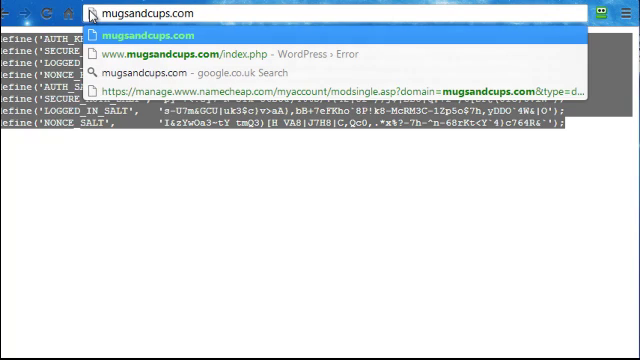
# Step: Try /blog and /testing123 paths, then load the bare mugsandcups.com home page
pyautogui.write('/b')
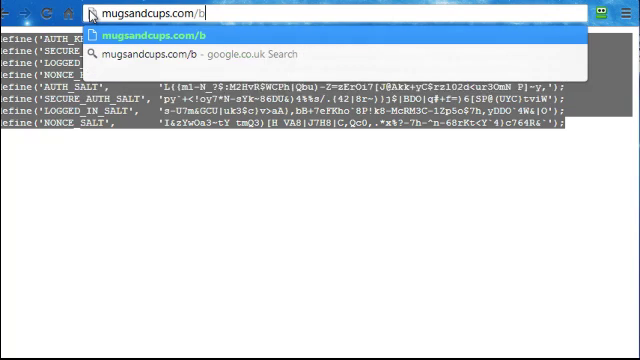
pyautogui.write('log')
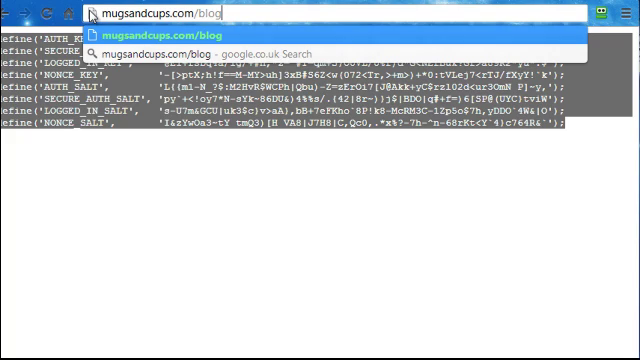
pyautogui.press('Backspace')
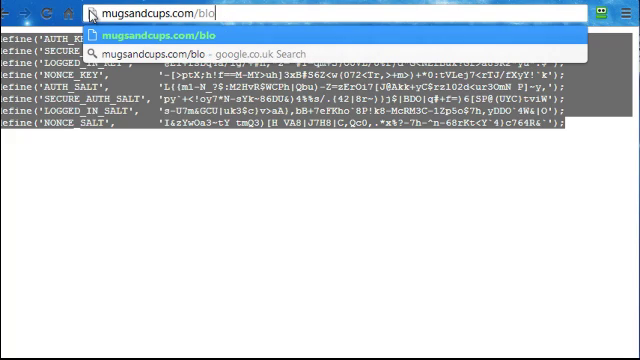
pyautogui.write('testing')
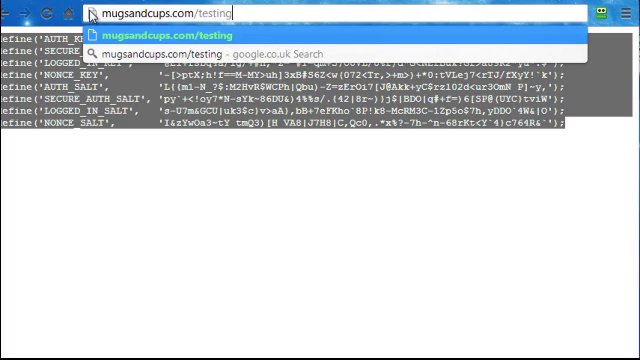
pyautogui.write('123')
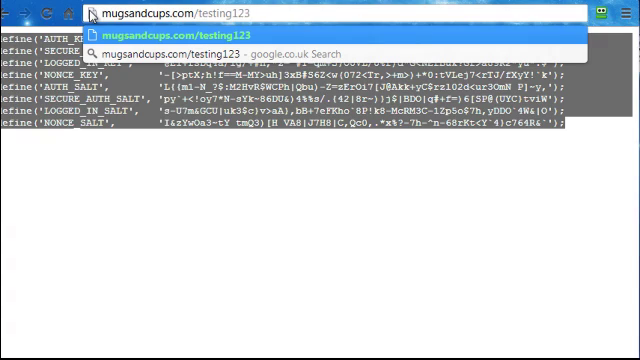
pyautogui.press('Backspace')
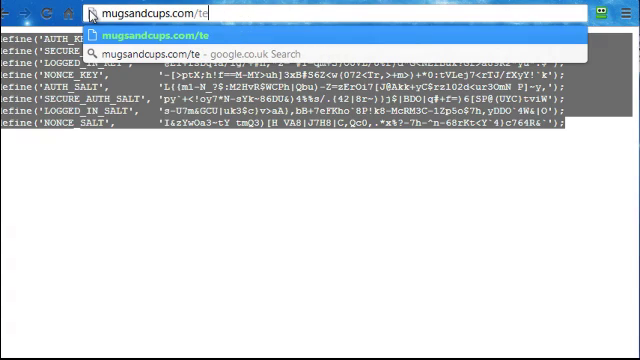
pyautogui.press('Backspace')
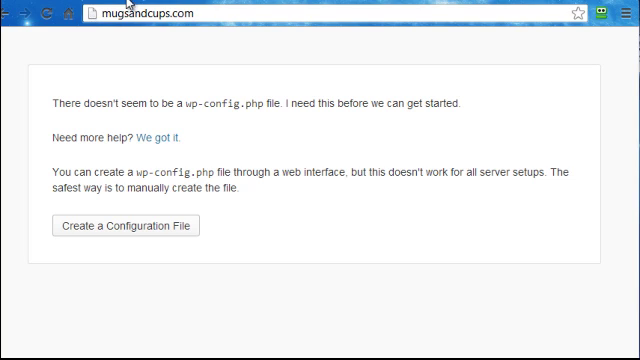
pyautogui.moveTo(232, 108)
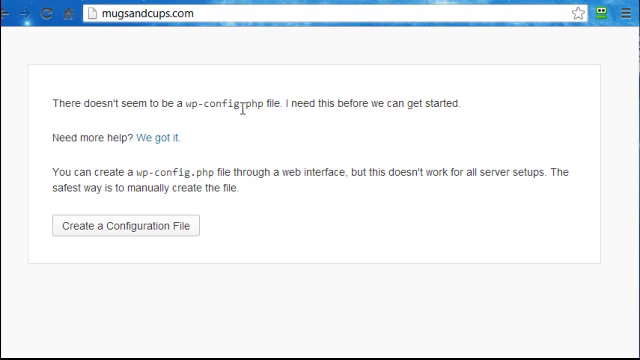
pyautogui.moveTo(250, 108)
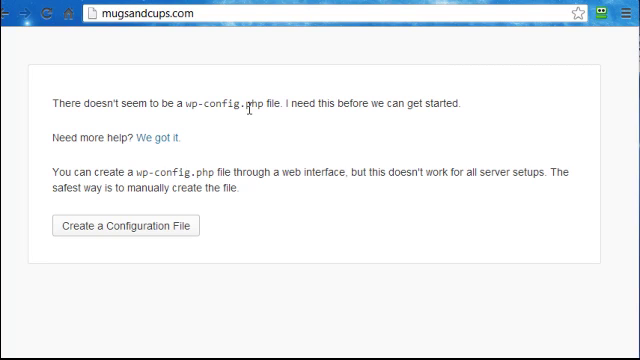
pyautogui.moveTo(224, 116)
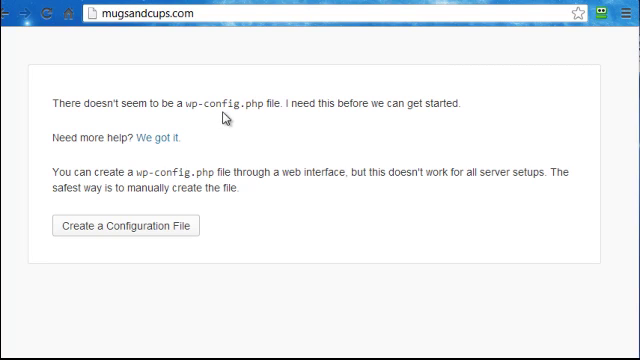
pyautogui.moveTo(248, 116)
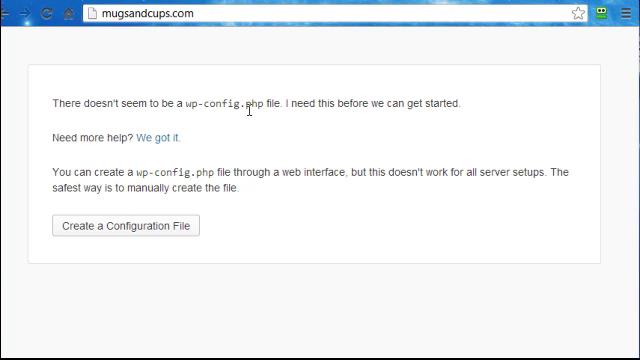
# Step: Select the wp-config.php file name in WordPress's missing-config warning
pyautogui.doubleClick(220, 104)
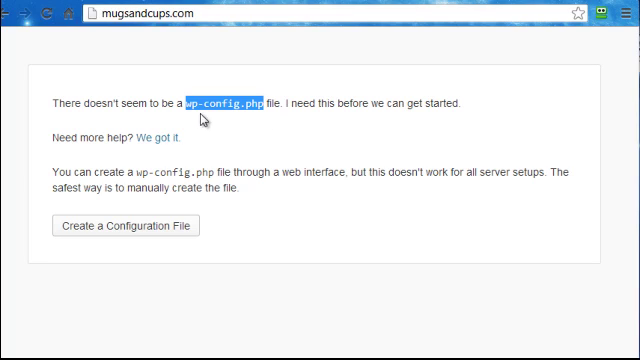
pyautogui.moveTo(236, 114)
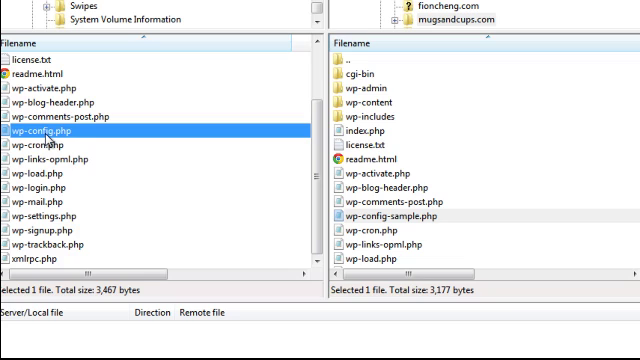
pyautogui.moveTo(598, 138)
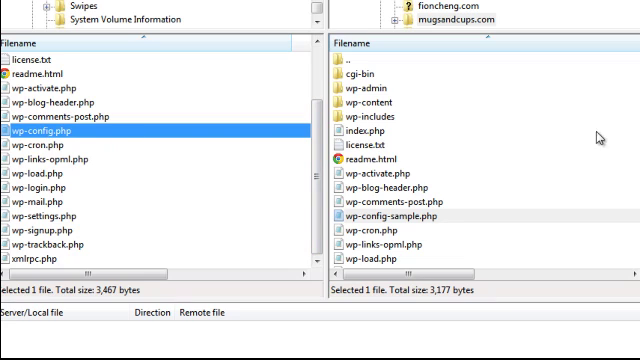
# Step: Delete wp-config-sample.php from the server so the edited wp-config.php is used
pyautogui.scroll(-3)
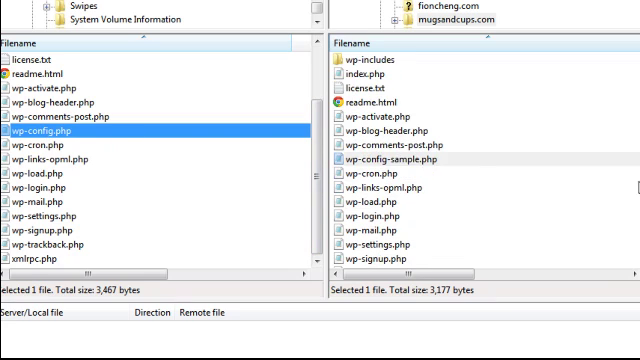
pyautogui.click(410, 158)
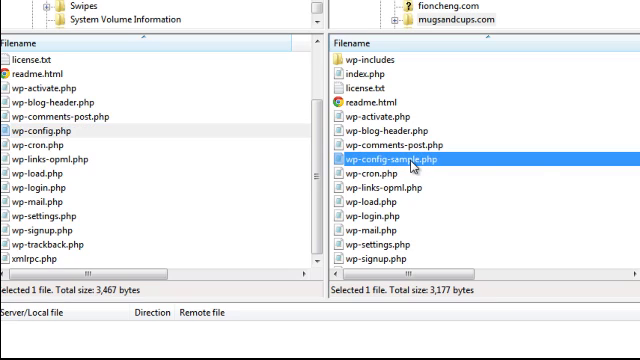
pyautogui.rightClick(408, 160)
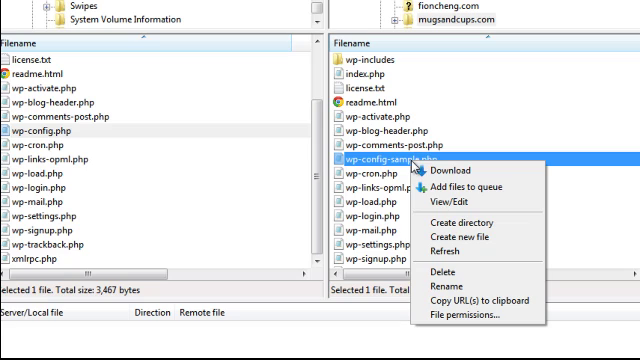
pyautogui.moveTo(468, 186)
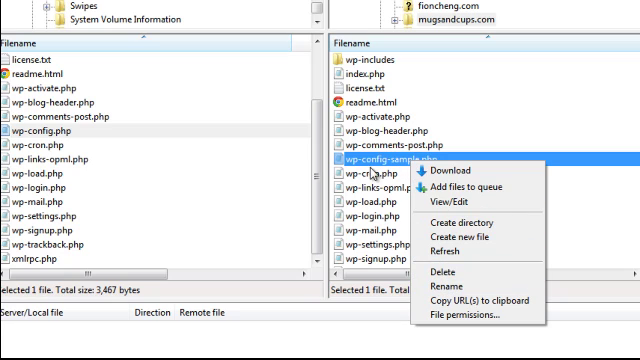
pyautogui.click(444, 270)
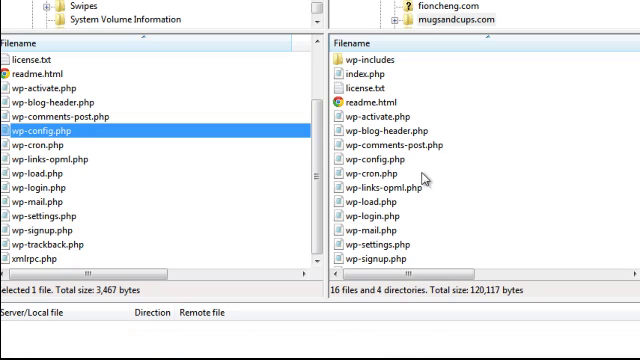
pyautogui.click(380, 162)
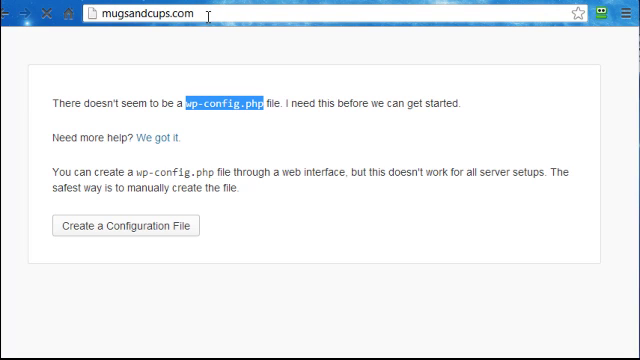
# Step: Reload the site into install.php and enter the site title 'Mugs And Cups'
pyautogui.click(130, 224)
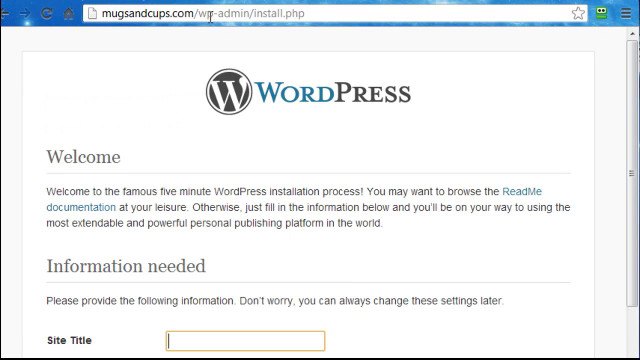
pyautogui.moveTo(388, 120)
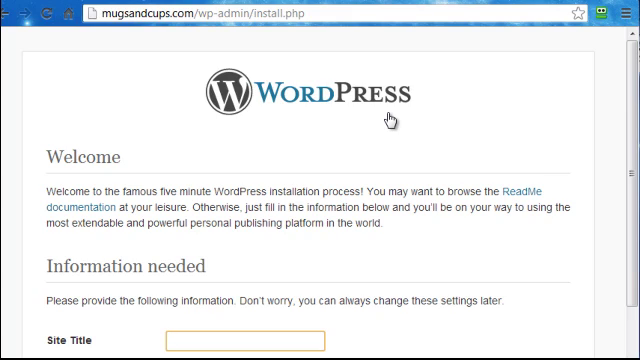
pyautogui.moveTo(502, 122)
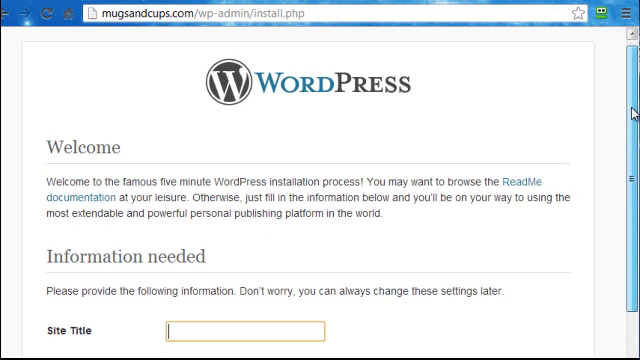
pyautogui.scroll(-3)
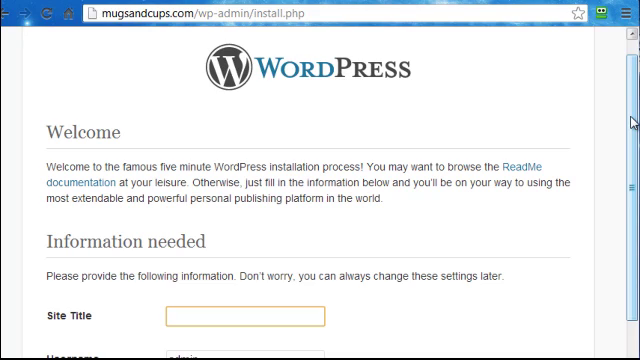
pyautogui.click(244, 316)
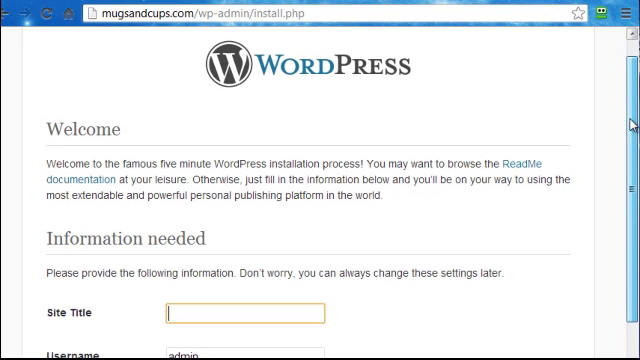
pyautogui.scroll(-3)
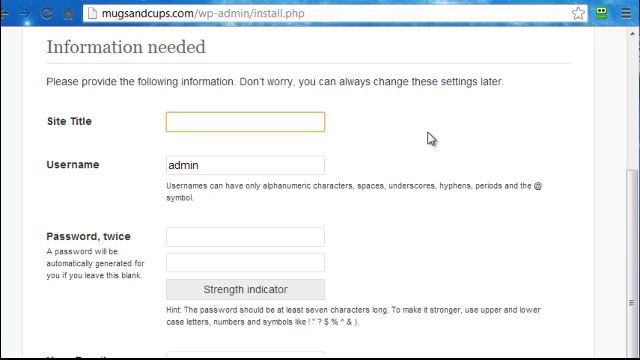
pyautogui.write('Mugs And')
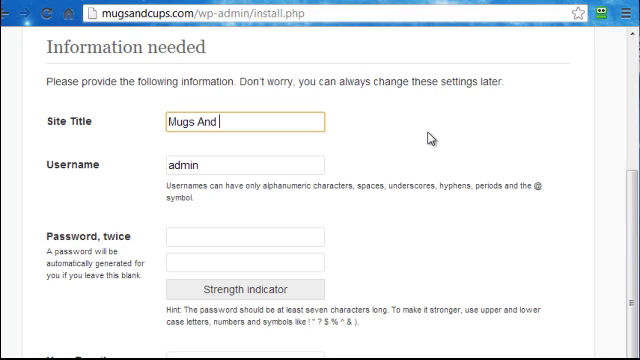
pyautogui.write('Cups')
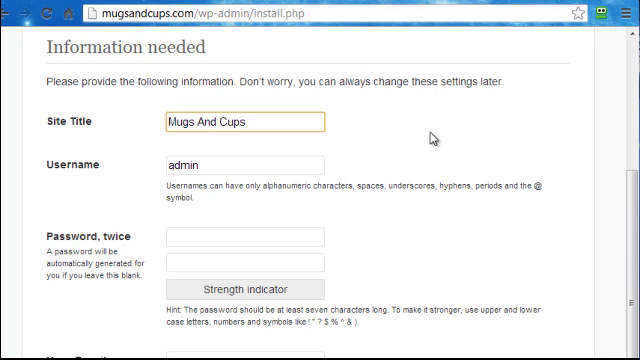
pyautogui.scroll(-3)
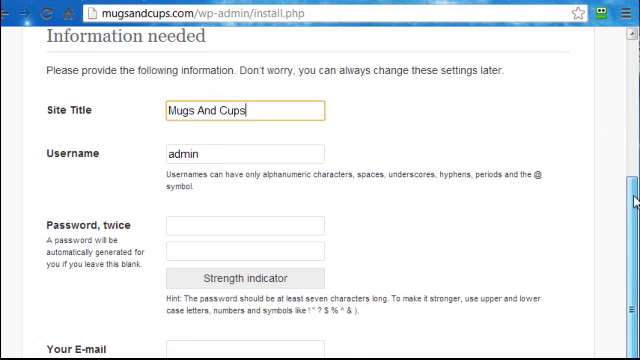
pyautogui.scroll(-3)
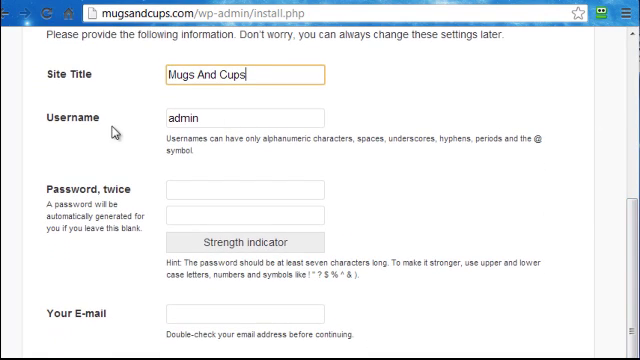
# Step: Replace the default username admin with MugsAdminy2
pyautogui.click(240, 116)
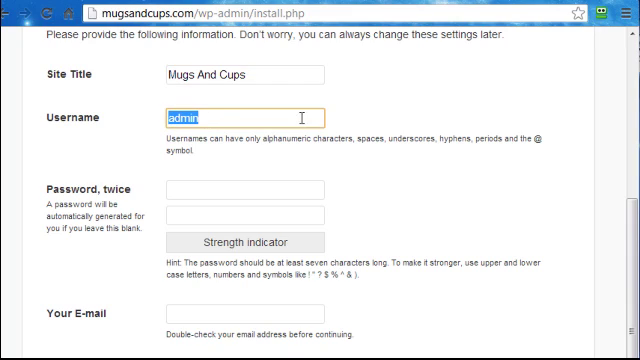
pyautogui.moveTo(480, 152)
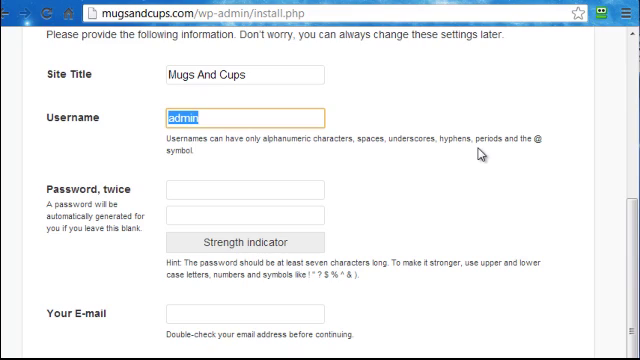
pyautogui.write('M')
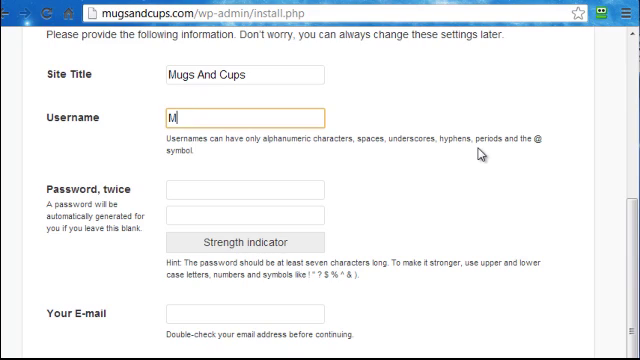
pyautogui.write('ugsAdmin')
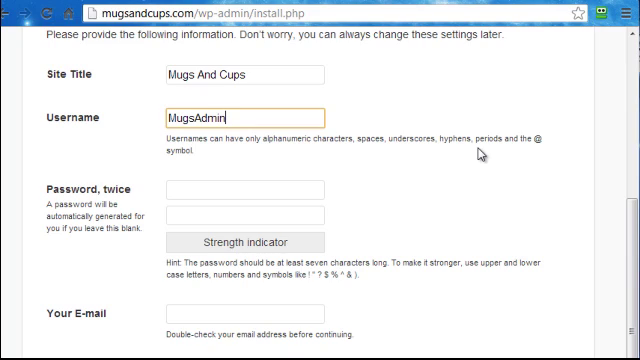
pyautogui.write('y')
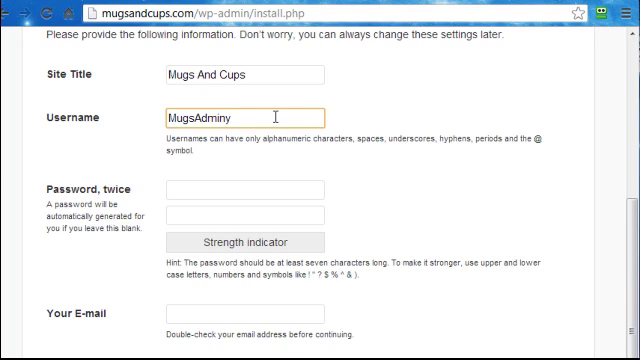
pyautogui.write('2')
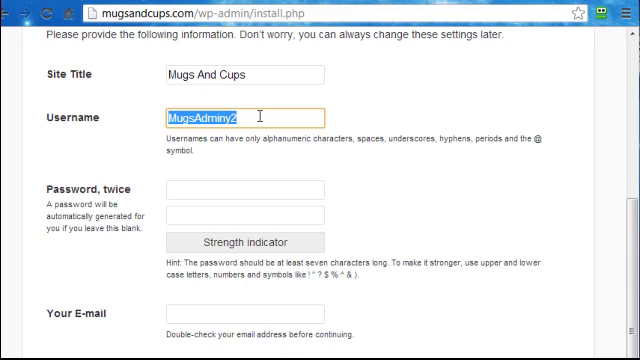
pyautogui.click(244, 188)
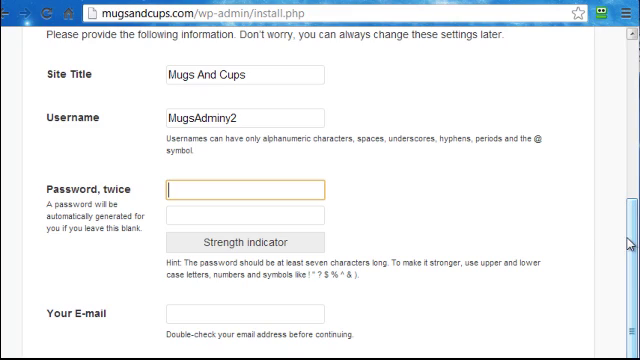
pyautogui.moveTo(472, 180)
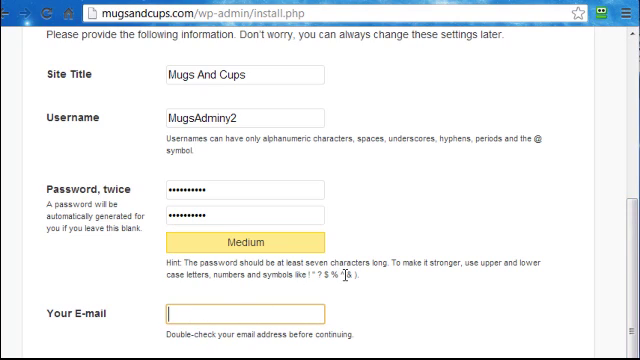
pyautogui.moveTo(440, 254)
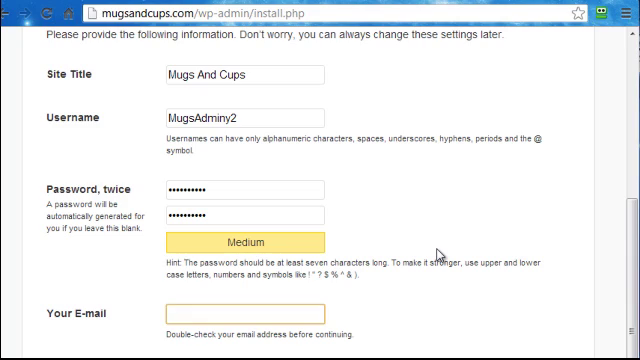
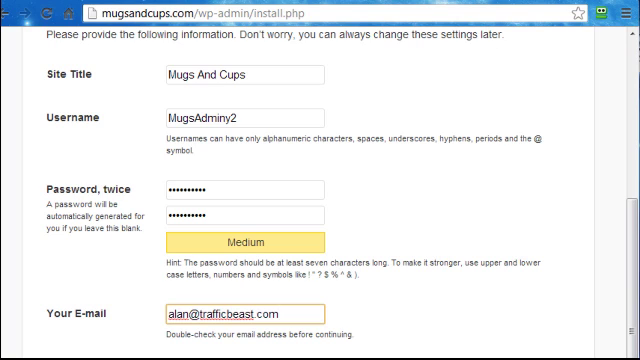
pyautogui.scroll(-3)
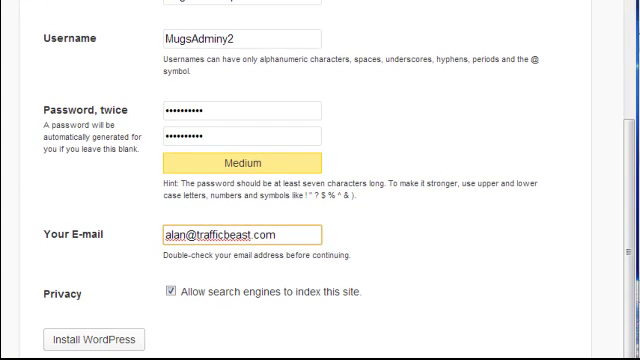
pyautogui.scroll(3)
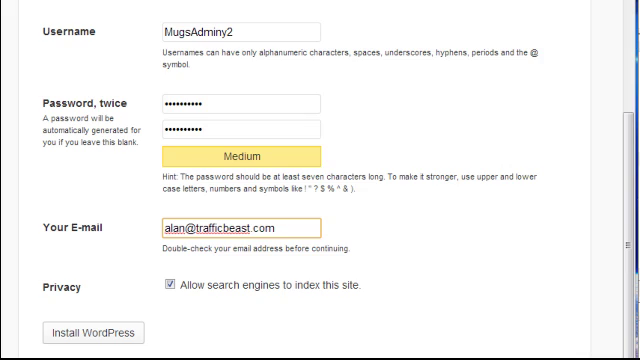
pyautogui.moveTo(178, 300)
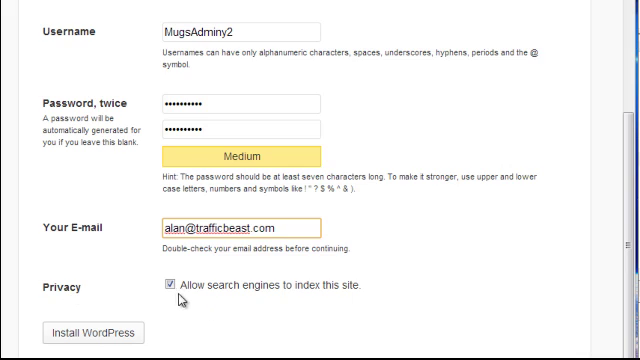
pyautogui.moveTo(332, 300)
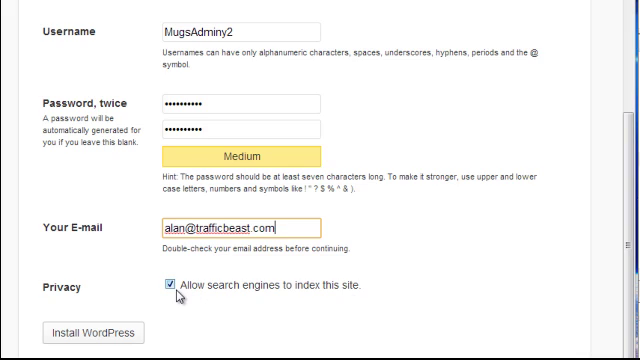
pyautogui.moveTo(296, 300)
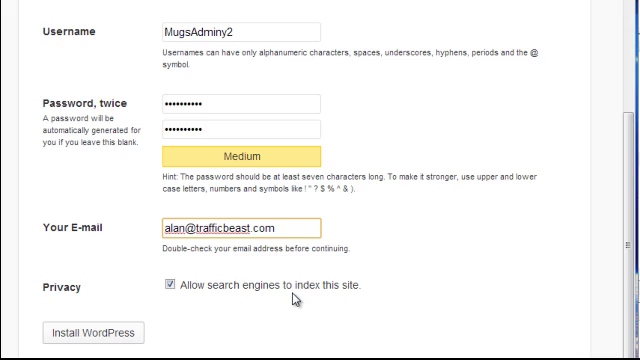
pyautogui.moveTo(292, 300)
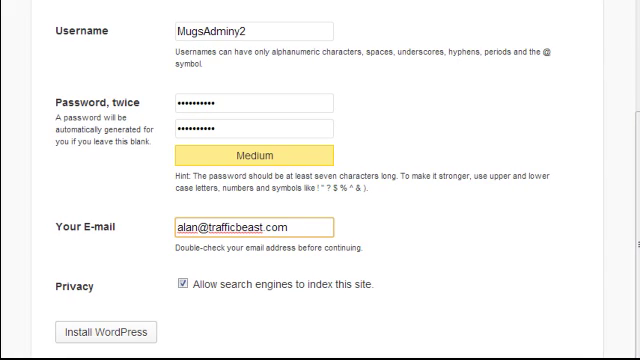
pyautogui.moveTo(356, 236)
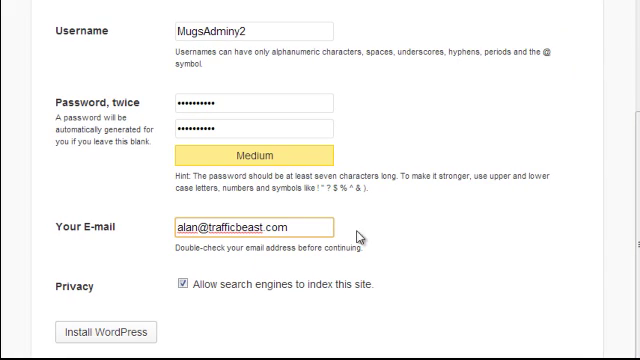
pyautogui.moveTo(222, 122)
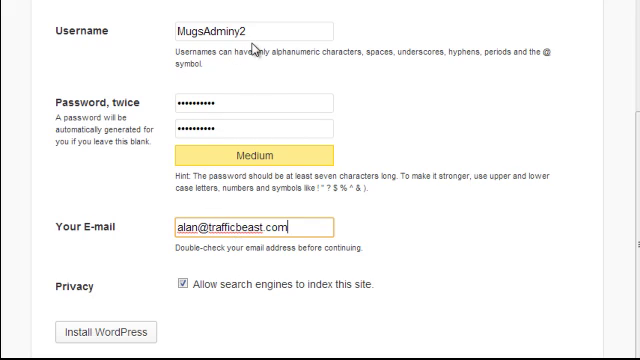
pyautogui.moveTo(104, 332)
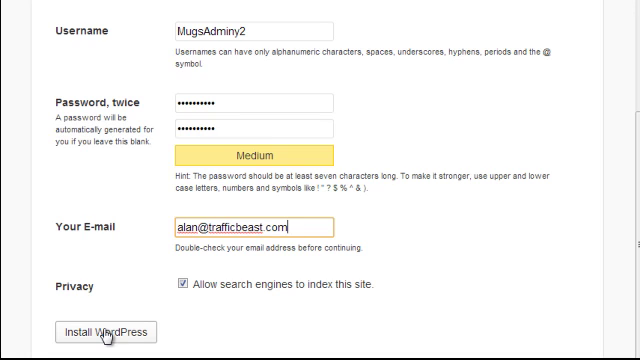
# Step: Run Install WordPress, go to the login page and enter username MugsAdminy2 with its password
pyautogui.click(104, 330)
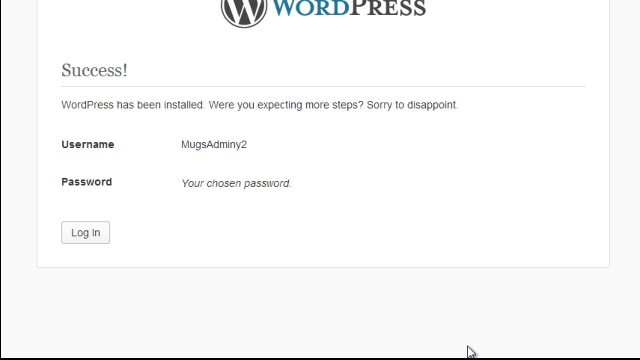
pyautogui.moveTo(132, 104)
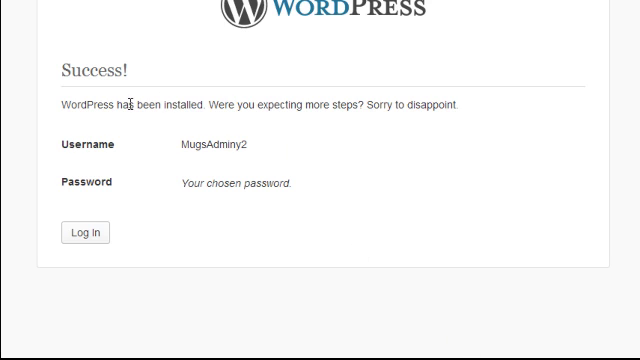
pyautogui.moveTo(340, 126)
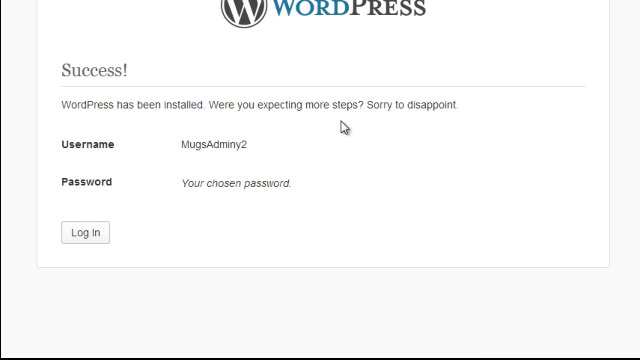
pyautogui.click(86, 232)
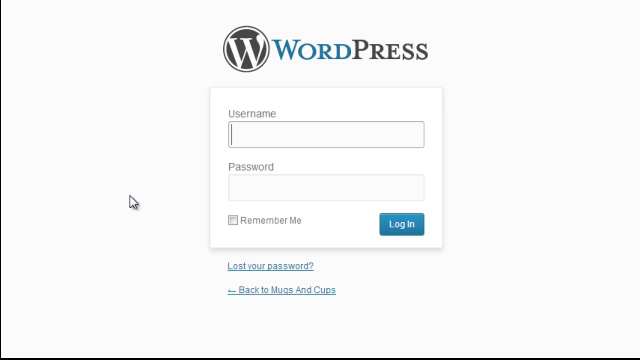
pyautogui.click(324, 132)
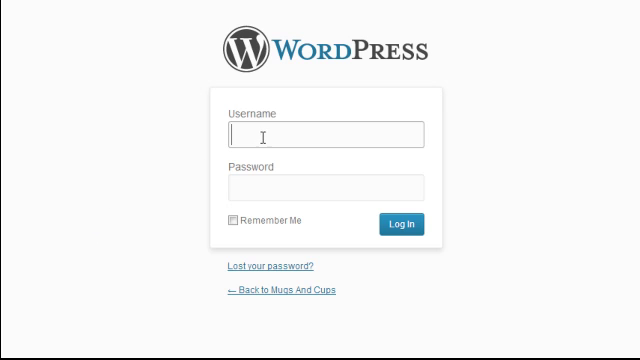
pyautogui.write('MugsAdminy2')
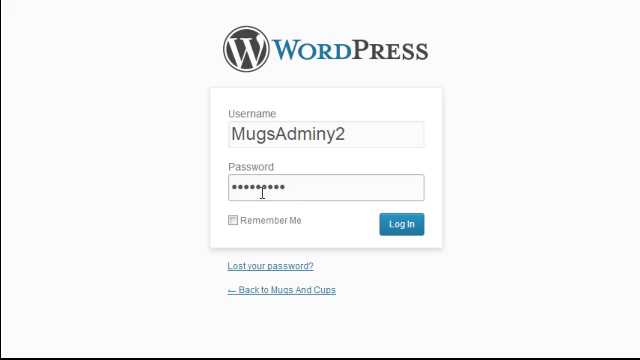
# Step: Log in and look over the dashboard's Welcome panel, stats and QuickPress area
pyautogui.click(400, 224)
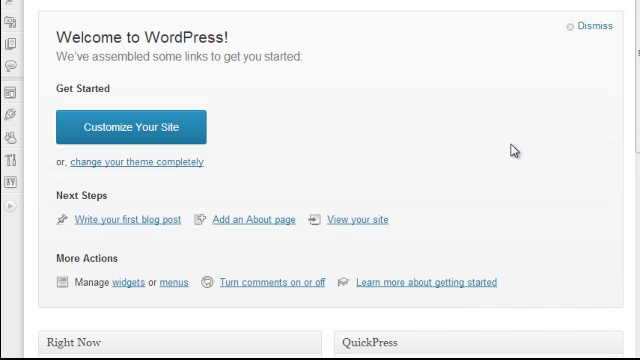
pyautogui.scroll(-3)
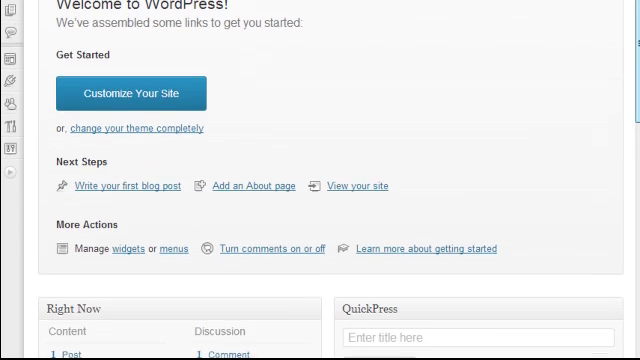
pyautogui.scroll(-3)
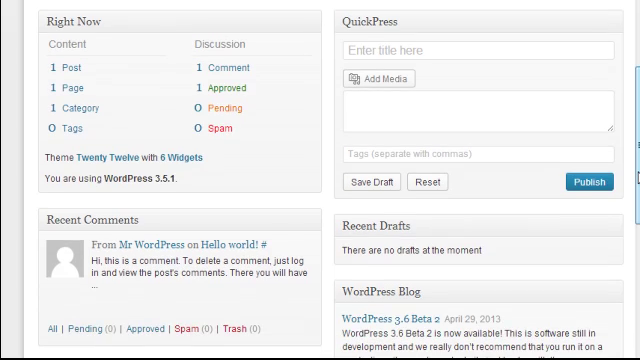
pyautogui.scroll(3)
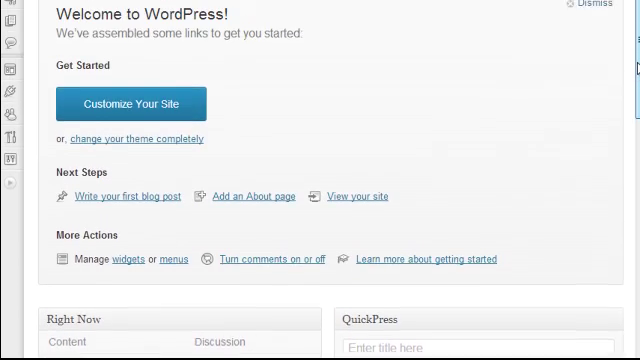